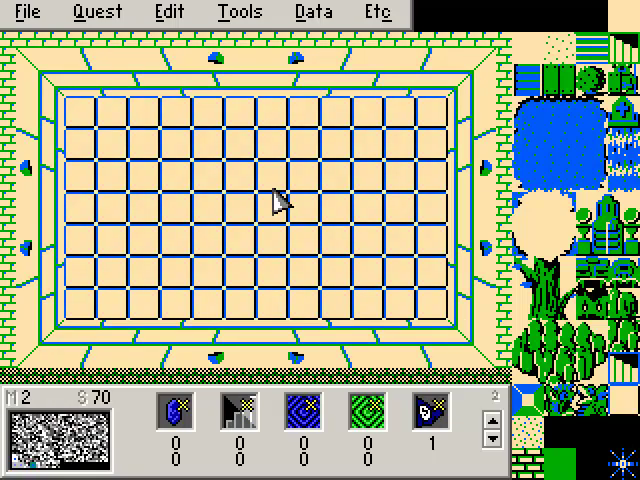
# - Switch the room on map 2, screen 70 to the teal dungeon palette
pyautogui.click(280, 204)
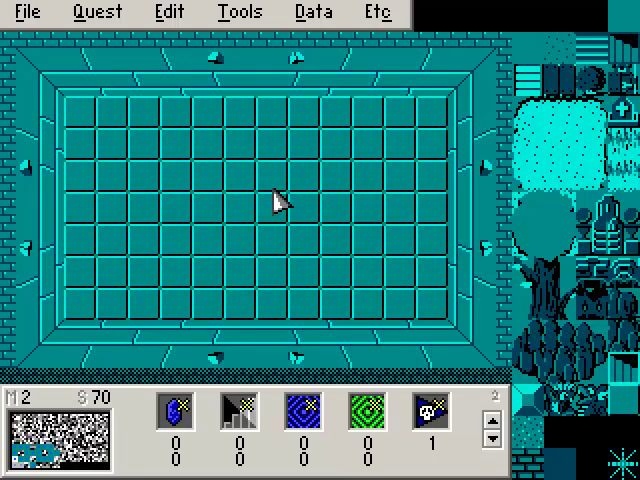
pyautogui.moveTo(244, 190)
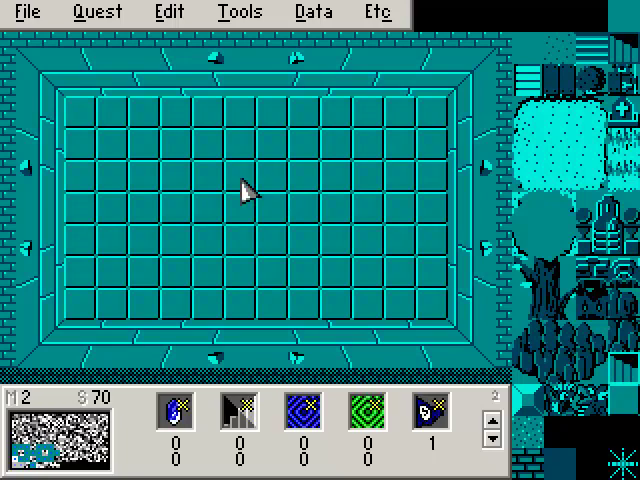
pyautogui.moveTo(262, 220)
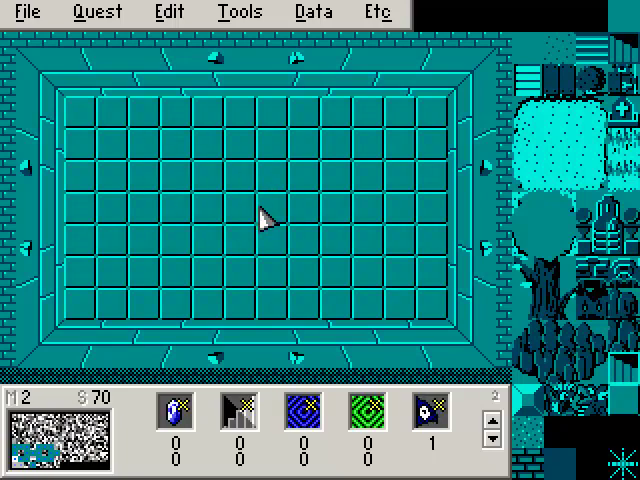
pyautogui.click(240, 12)
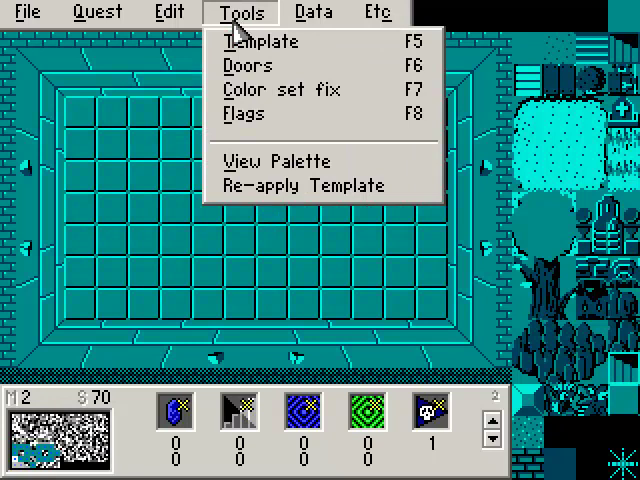
pyautogui.click(246, 64)
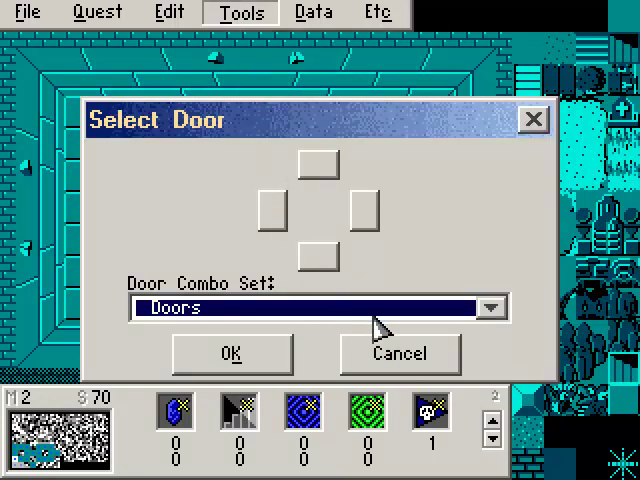
pyautogui.click(492, 308)
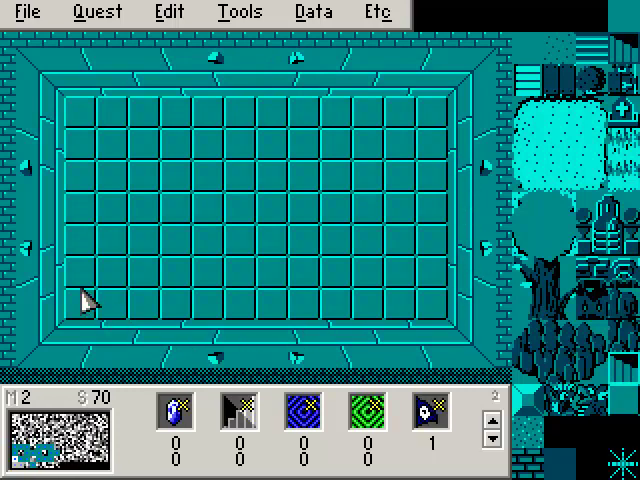
pyautogui.moveTo(420, 230)
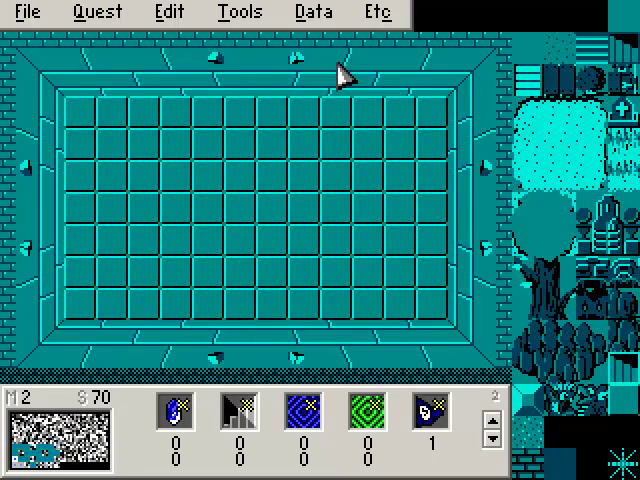
# - Place a Locked door in the chosen wall of the teal room via Tools > Doors
pyautogui.click(240, 12)
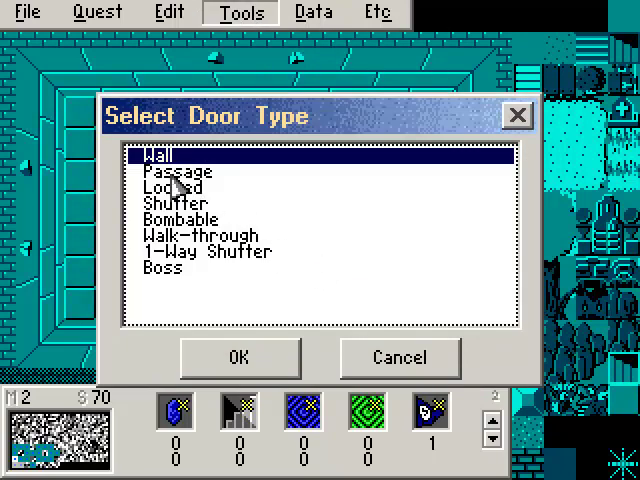
pyautogui.moveTo(304, 180)
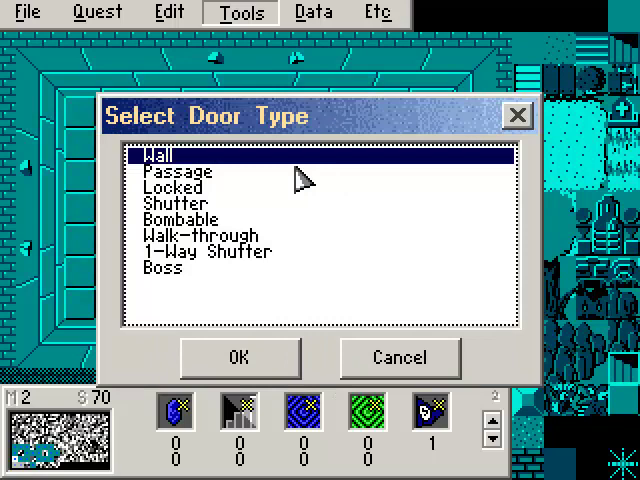
pyautogui.click(176, 188)
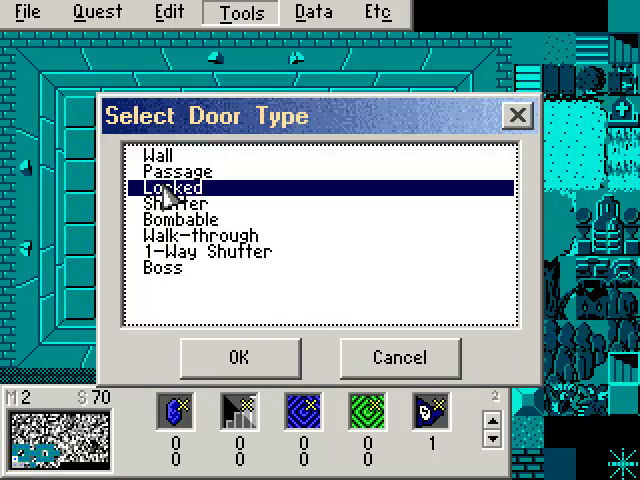
pyautogui.click(240, 358)
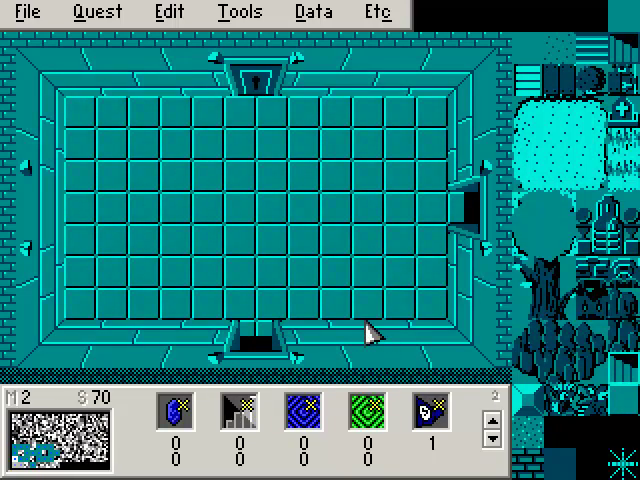
pyautogui.moveTo(356, 340)
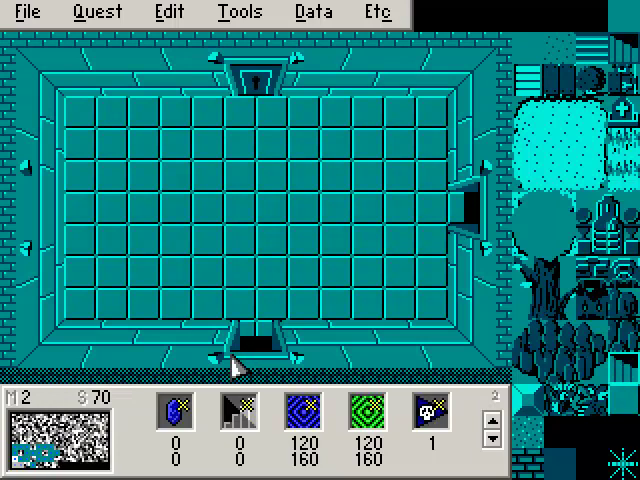
# - Edit DMap 3 from Quest > DMaps and assign it map 2
pyautogui.click(96, 12)
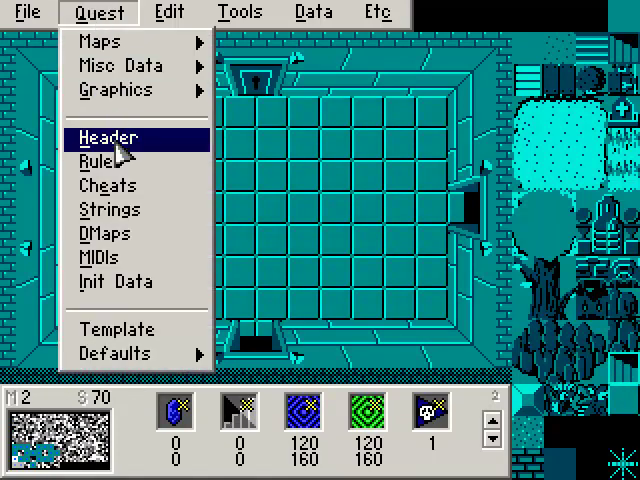
pyautogui.click(108, 136)
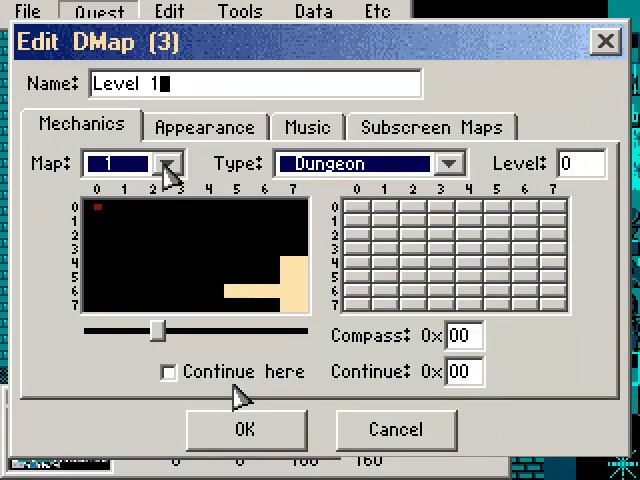
pyautogui.click(170, 164)
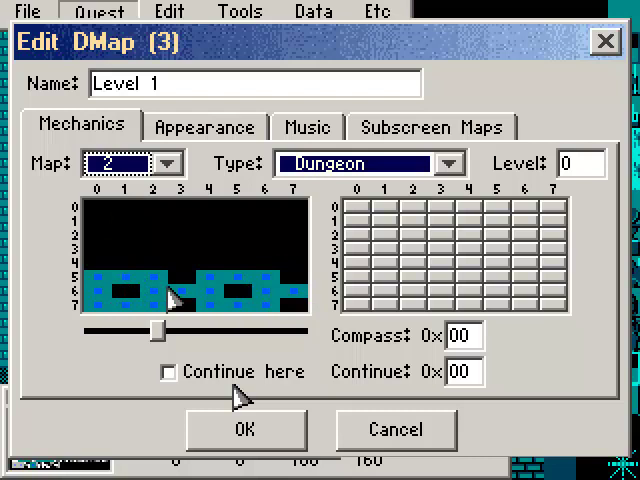
pyautogui.moveTo(264, 196)
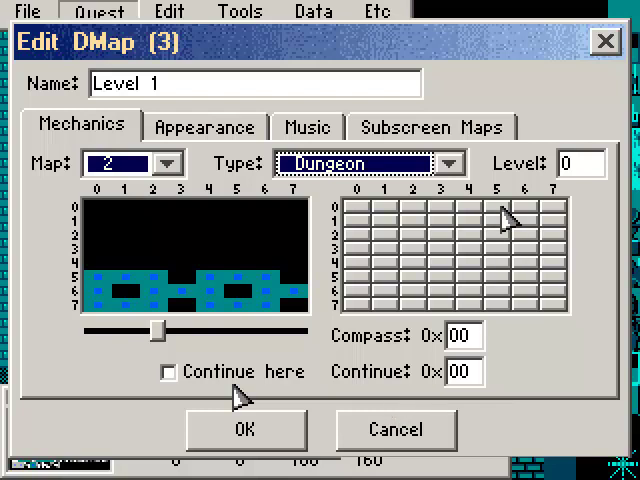
# - Keep DMap 3's type as Dungeon after browsing the map types
pyautogui.click(452, 162)
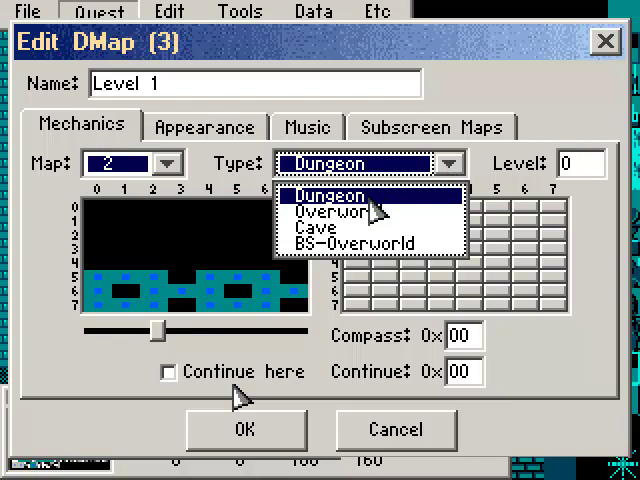
pyautogui.click(320, 240)
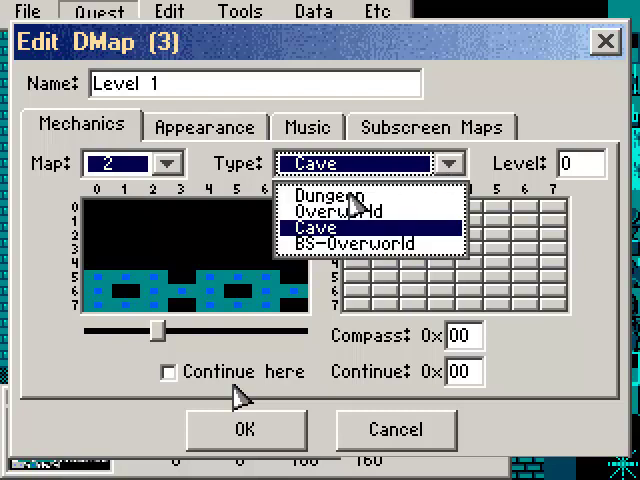
pyautogui.click(324, 196)
pyautogui.write('1')
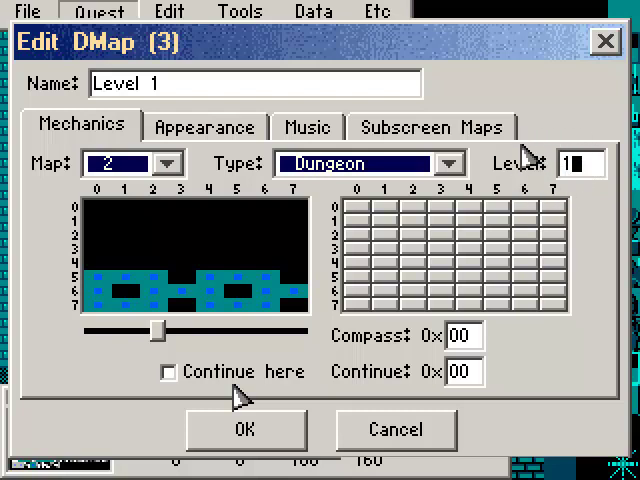
pyautogui.moveTo(530, 160)
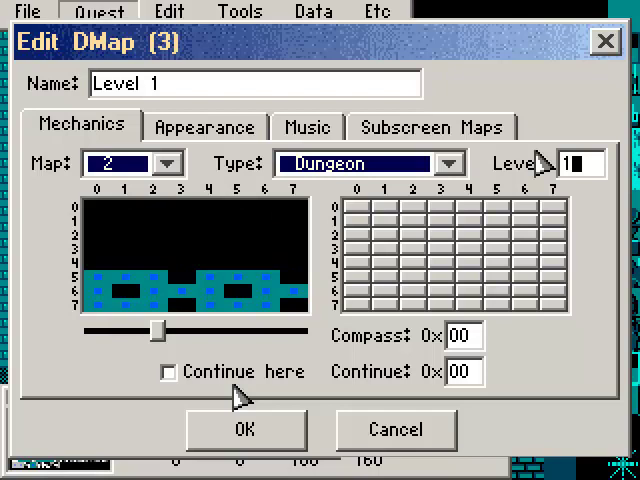
pyautogui.moveTo(576, 216)
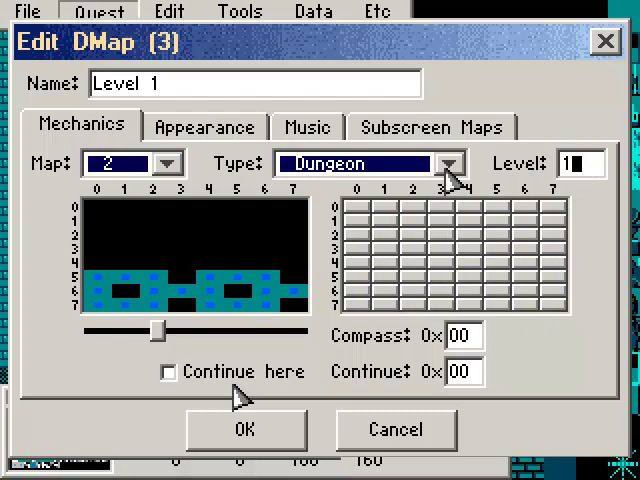
# - Set the Continue screen to 70 and tick Continue here for the Level 1 dungeon
pyautogui.click(356, 162)
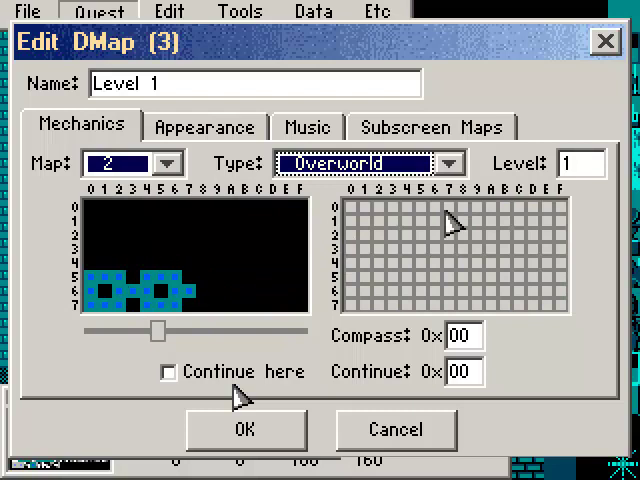
pyautogui.click(364, 162)
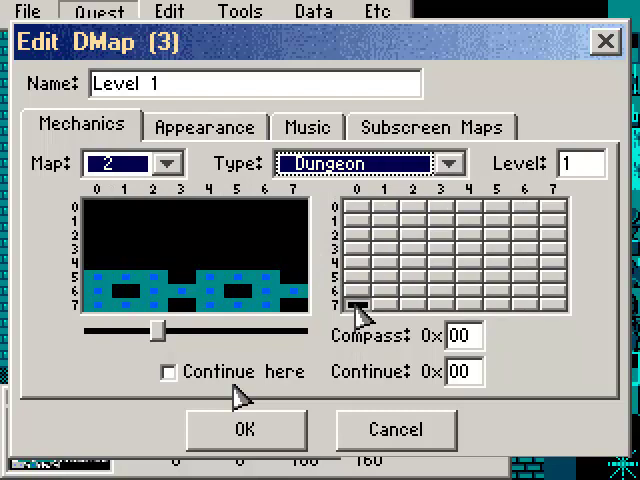
pyautogui.moveTo(360, 290)
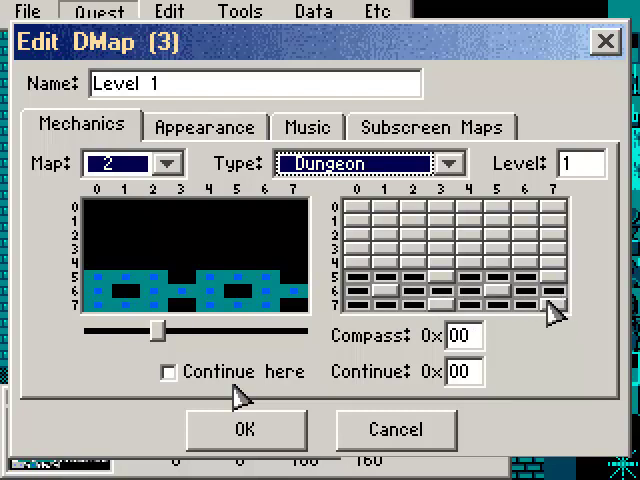
pyautogui.moveTo(436, 336)
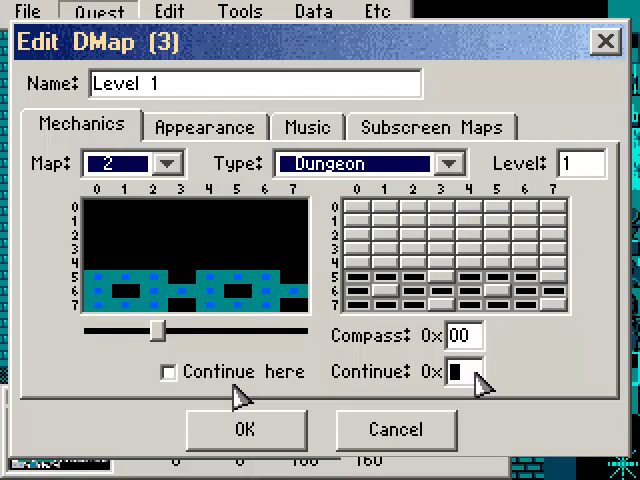
pyautogui.write('70')
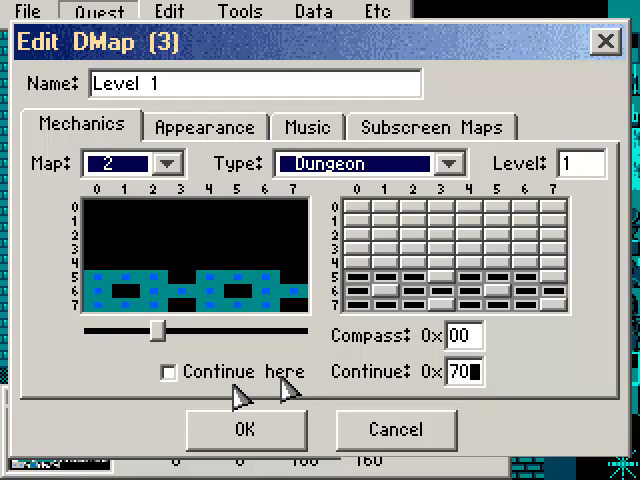
pyautogui.click(168, 372)
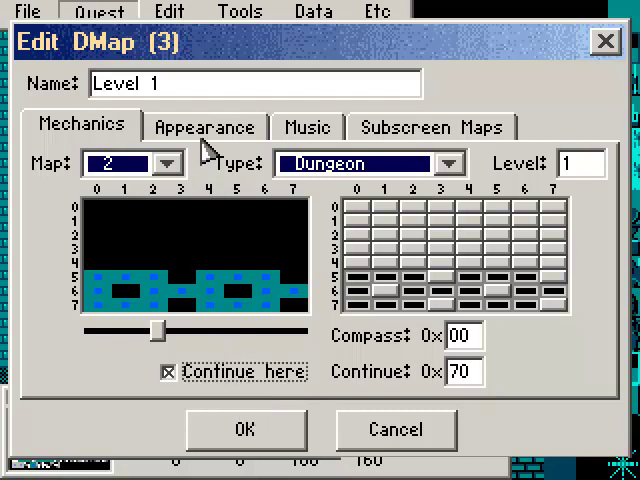
# - Choose the 01 - Turquoise/Blue colour set in Level 1's Appearance settings
pyautogui.click(204, 126)
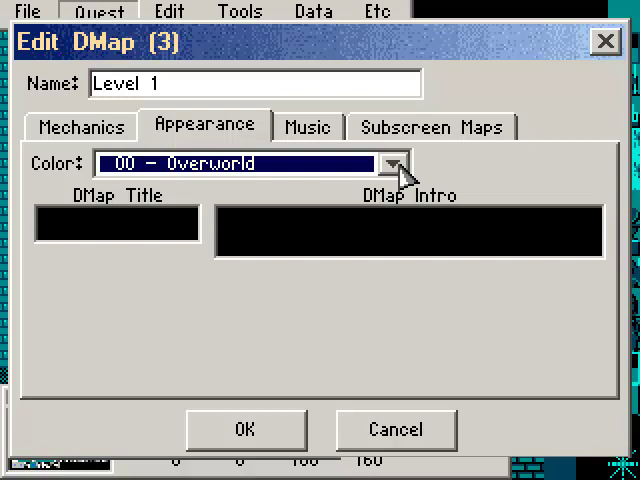
pyautogui.click(392, 160)
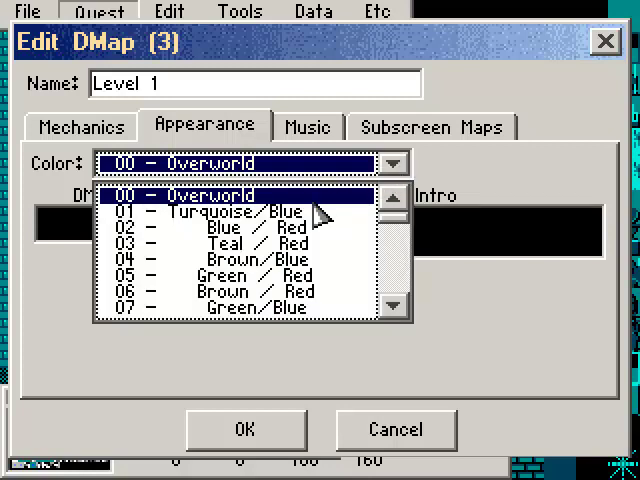
pyautogui.moveTo(316, 224)
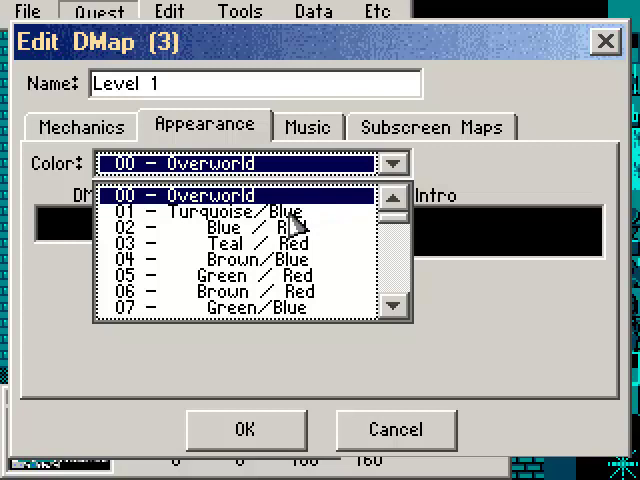
pyautogui.click(230, 212)
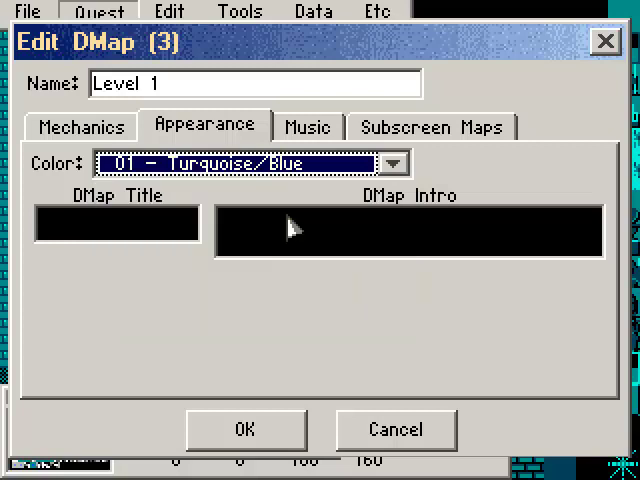
pyautogui.moveTo(78, 222)
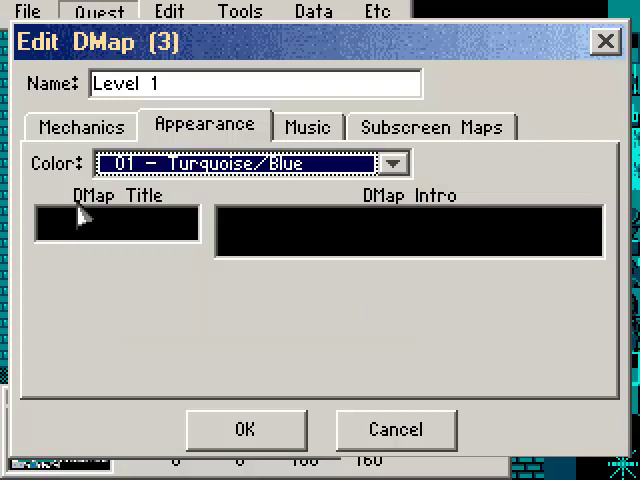
# - Enter 'Level 1' as the DMap title and start typing intro text
pyautogui.write('Level 1')
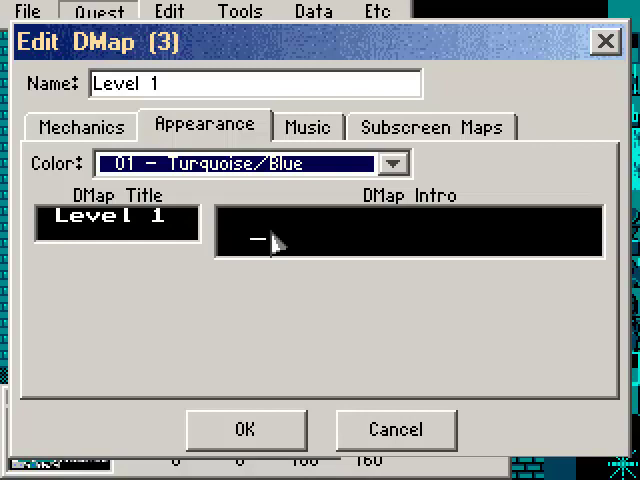
pyautogui.write('Le')
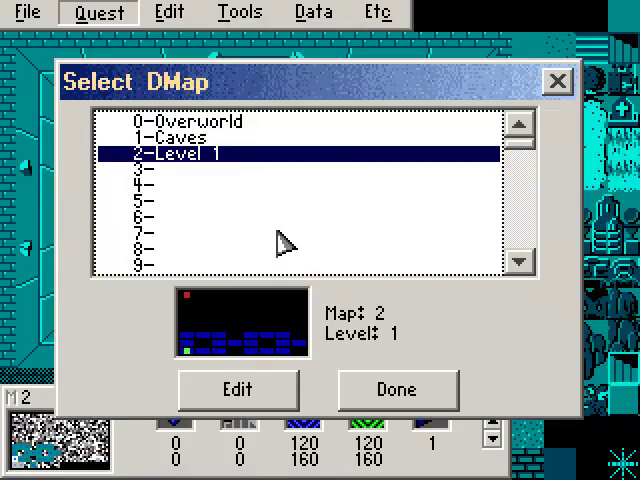
pyautogui.click(238, 388)
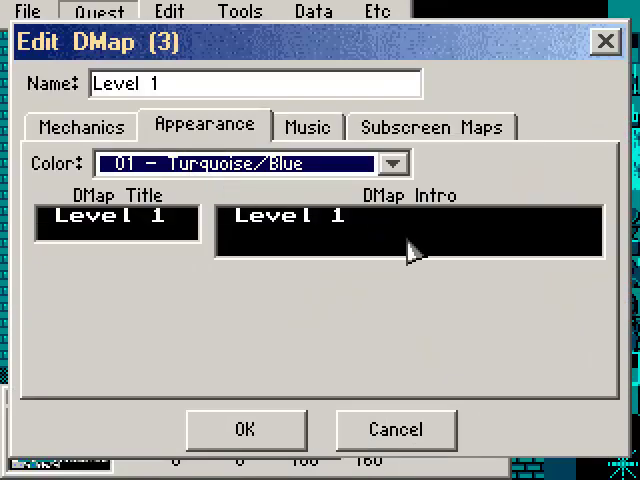
pyautogui.moveTo(304, 248)
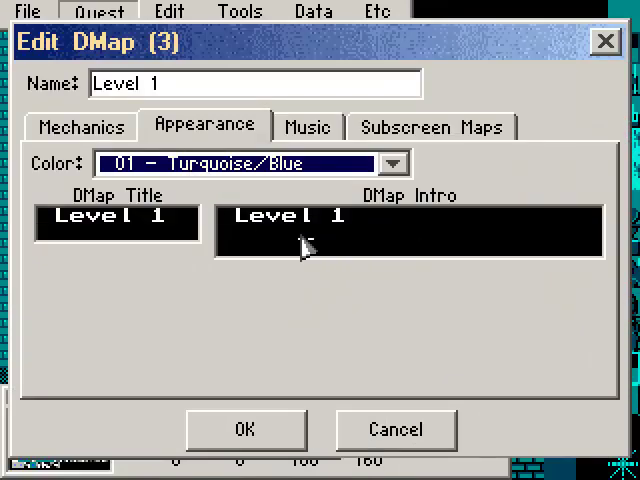
pyautogui.write('Enter the Doomsda')
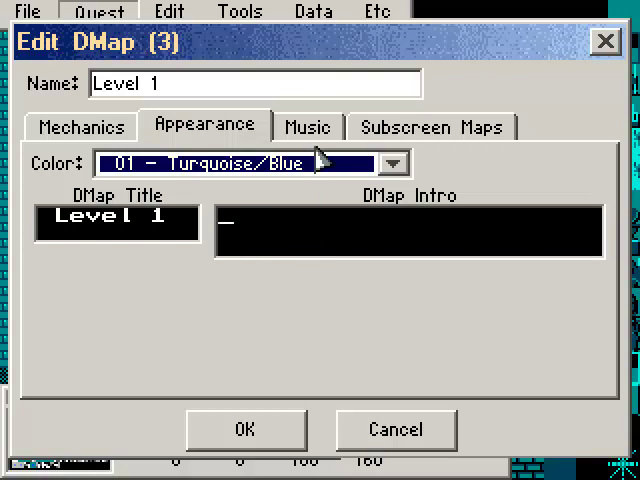
# - Check the Music tab, then open the tile picker from a Subscreen Maps panel
pyautogui.click(308, 126)
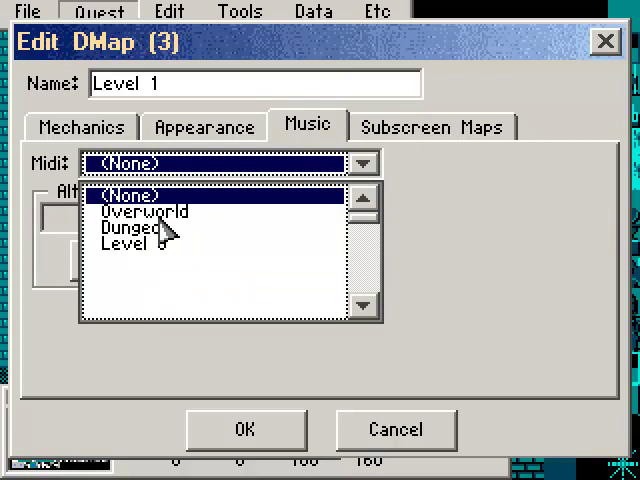
pyautogui.click(432, 126)
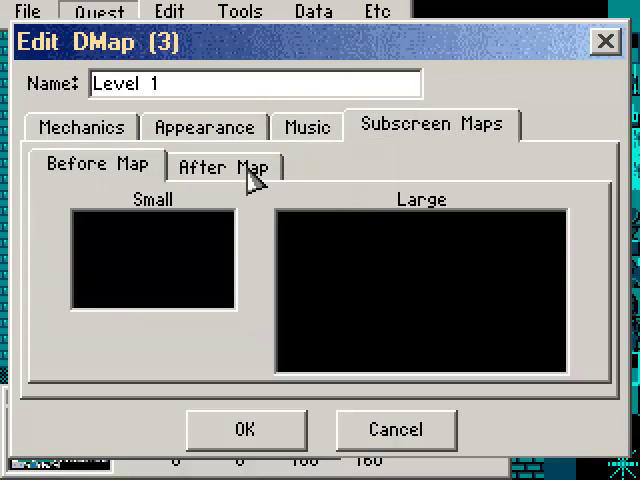
pyautogui.moveTo(188, 224)
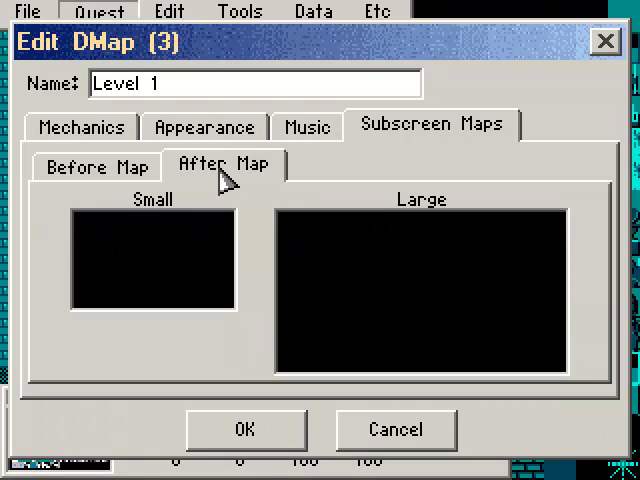
pyautogui.click(96, 166)
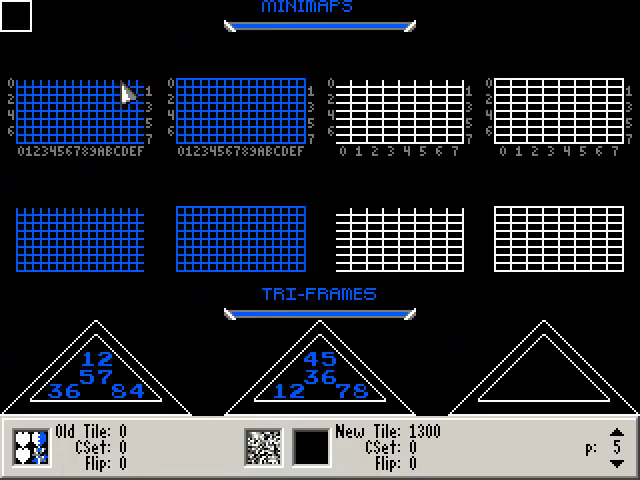
pyautogui.moveTo(40, 104)
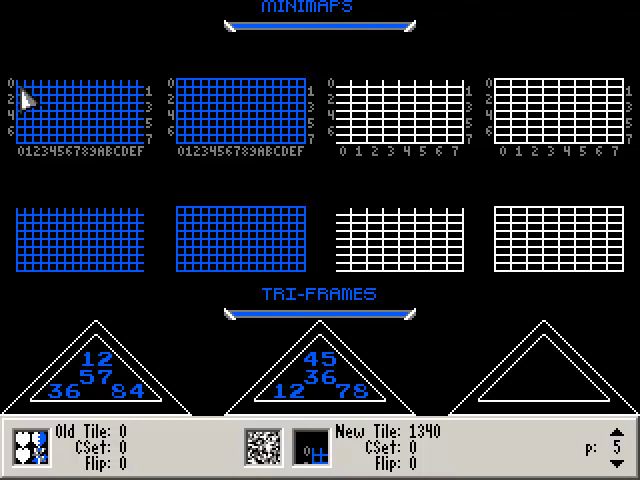
# - Pick a minimap tile and answer the Delete tile prompt without assigning it
pyautogui.click(18, 78)
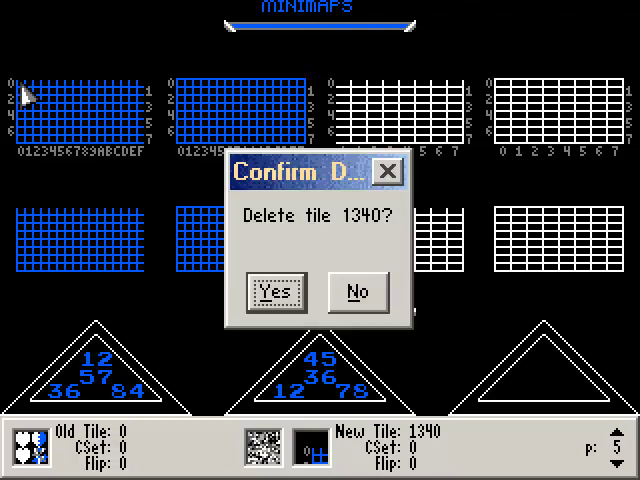
pyautogui.click(276, 292)
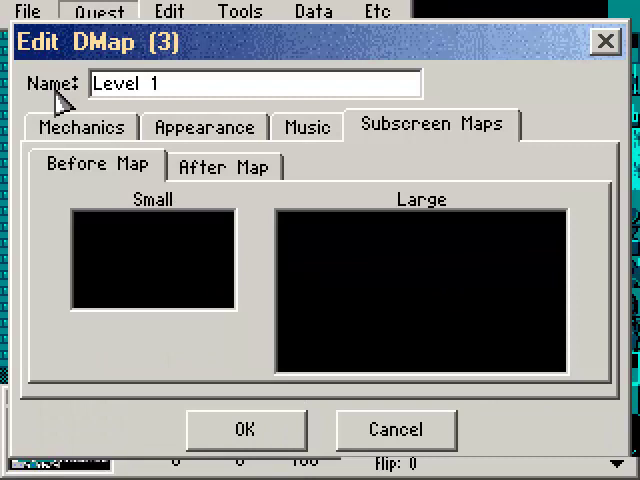
pyautogui.moveTo(136, 304)
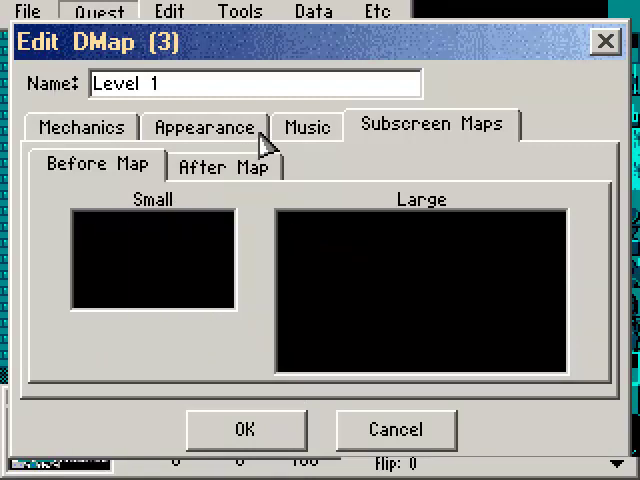
# - Review Appearance and Mechanics, then confirm Level 1's DMap settings with OK
pyautogui.click(204, 126)
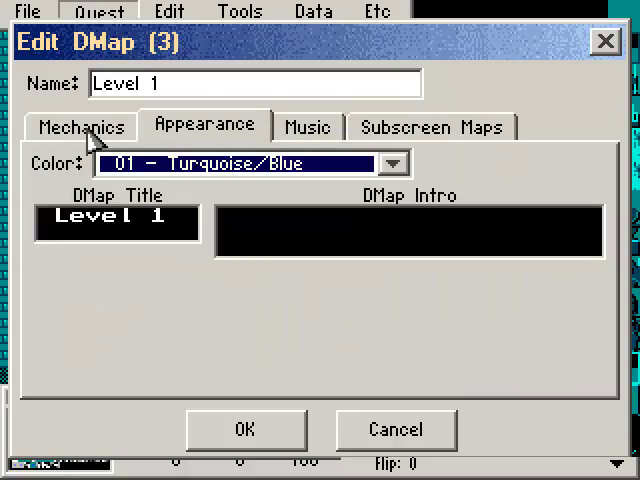
pyautogui.click(80, 126)
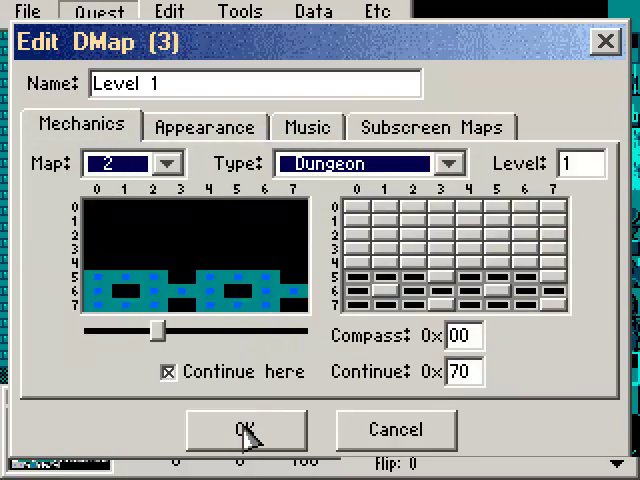
pyautogui.click(244, 428)
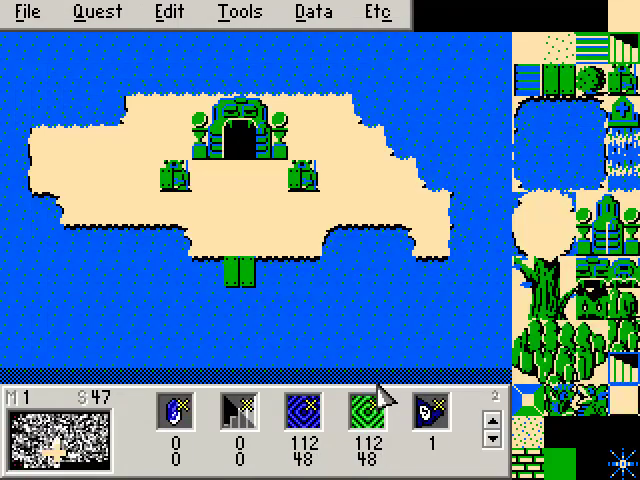
pyautogui.moveTo(248, 170)
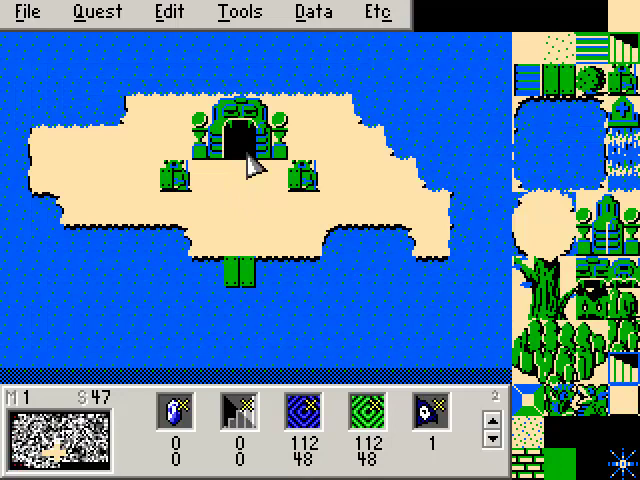
# - Open the cave screen's Tile Warp and make it an Entrance/Exit warp
pyautogui.click(314, 12)
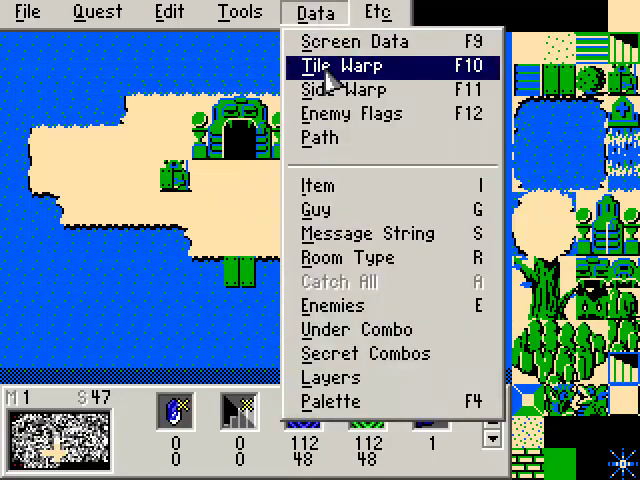
pyautogui.click(340, 66)
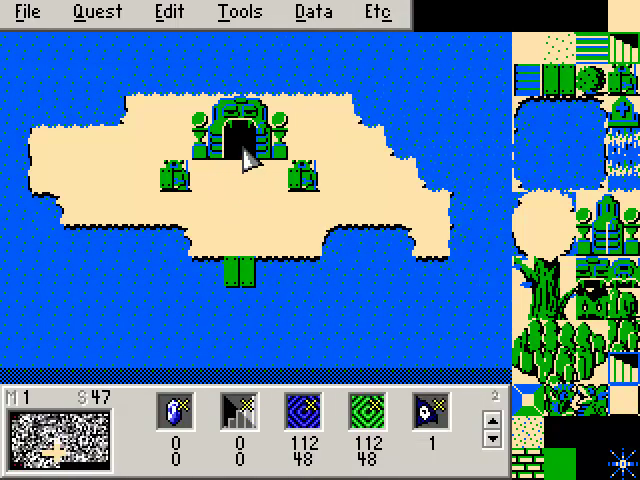
pyautogui.doubleClick(242, 148)
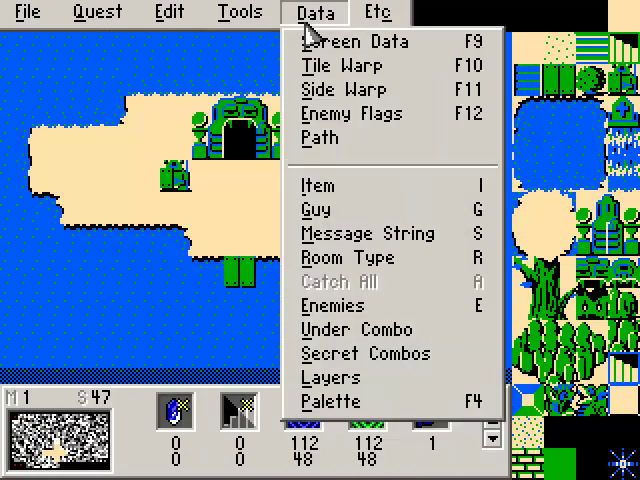
pyautogui.click(342, 64)
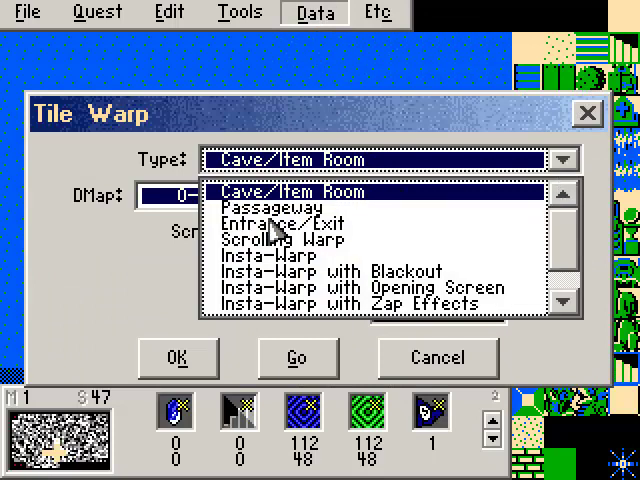
pyautogui.click(288, 224)
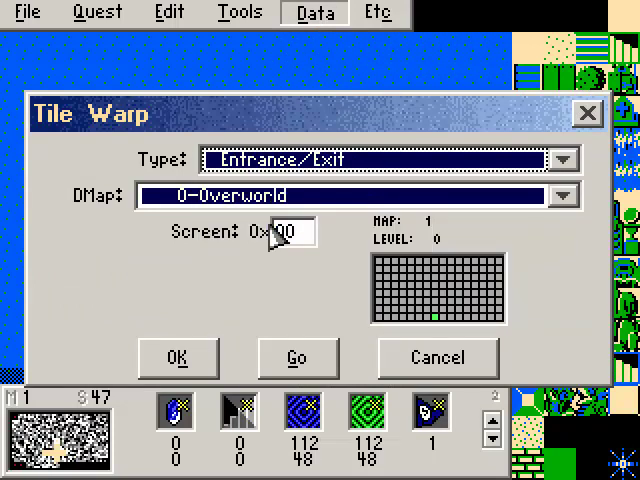
# - Point the warp to DMap 2 - Level 1, screen 70, and go to that room
pyautogui.click(562, 196)
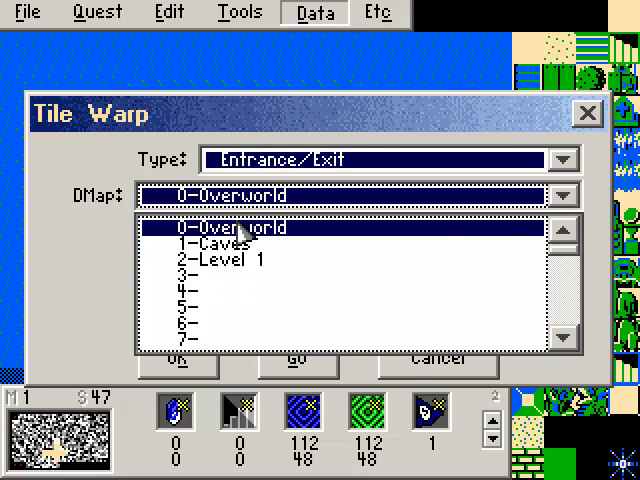
pyautogui.click(224, 258)
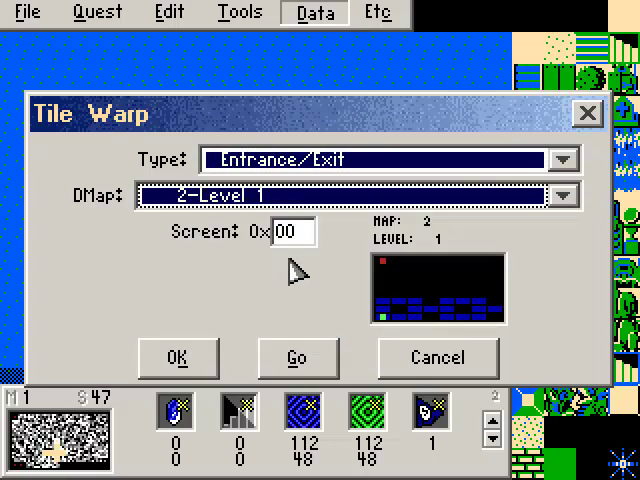
pyautogui.moveTo(400, 300)
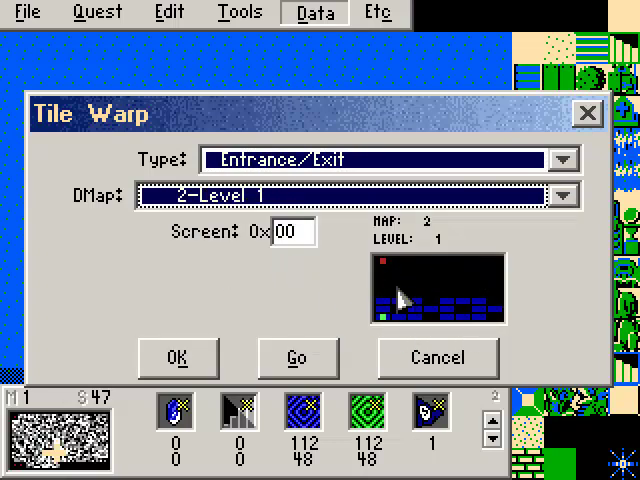
pyautogui.moveTo(344, 284)
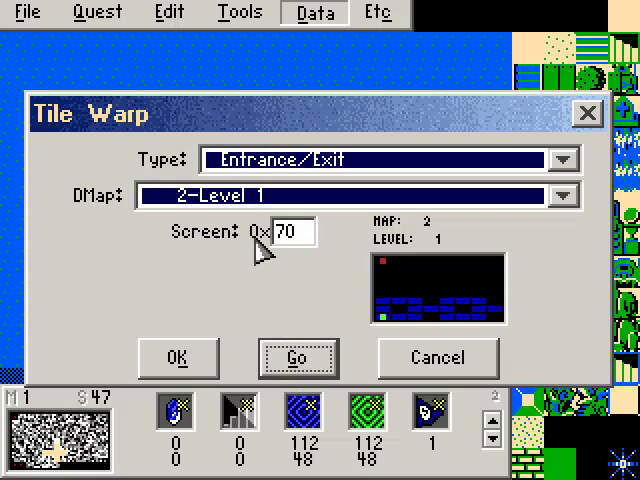
pyautogui.click(296, 356)
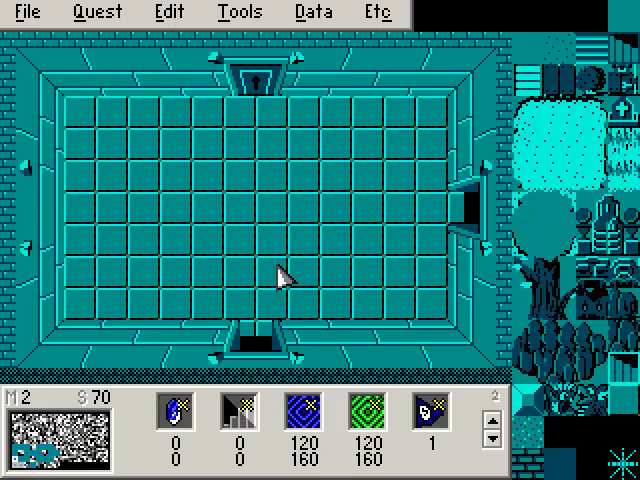
# - Open the Data menu over the Level 1 room on screen 70
pyautogui.click(316, 12)
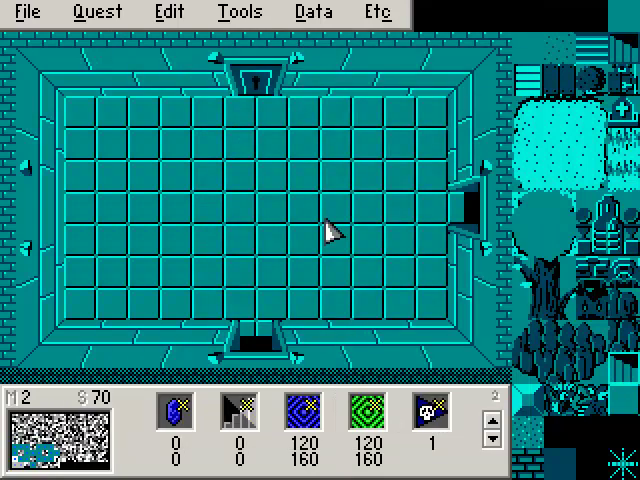
pyautogui.click(312, 12)
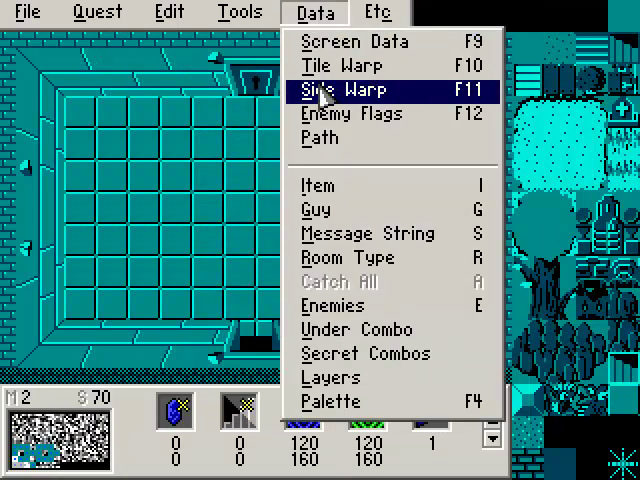
# - Set an Entrance/Exit side warp to DMap 0-Overworld screen 47 and follow it with Go
pyautogui.click(340, 92)
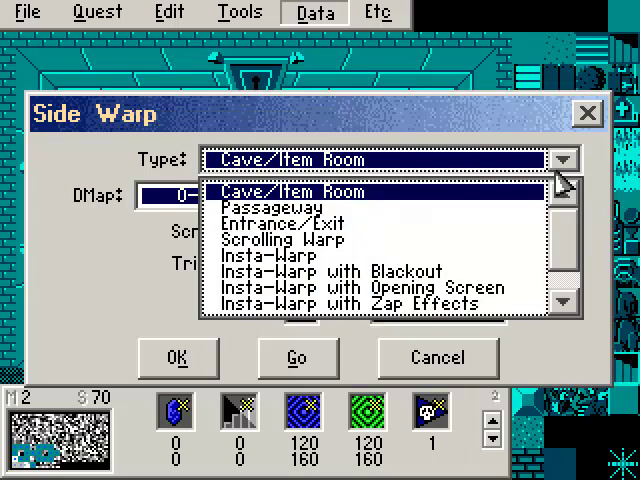
pyautogui.click(300, 192)
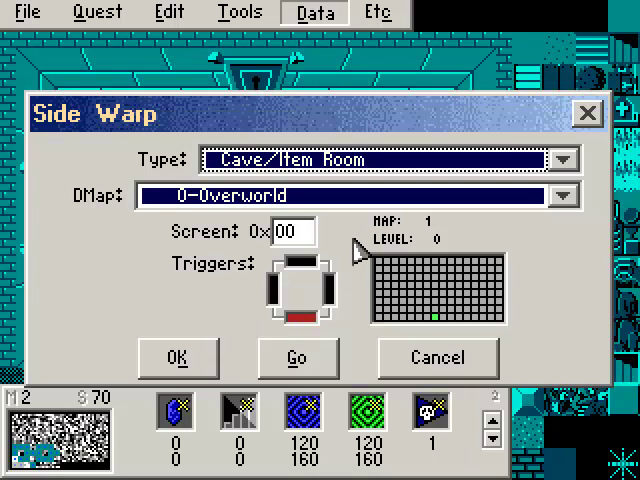
pyautogui.click(564, 160)
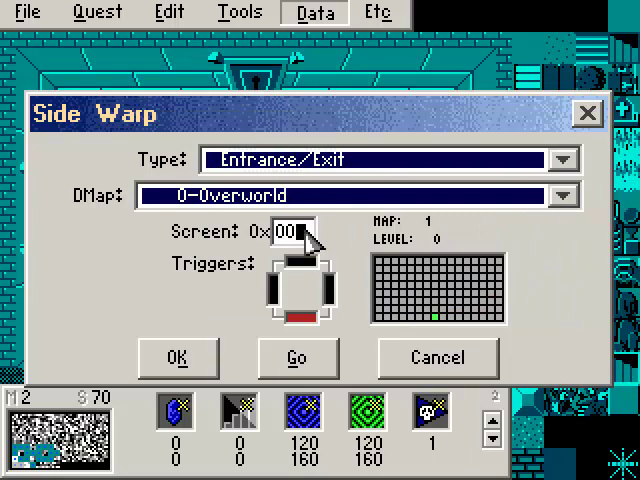
pyautogui.click(296, 232)
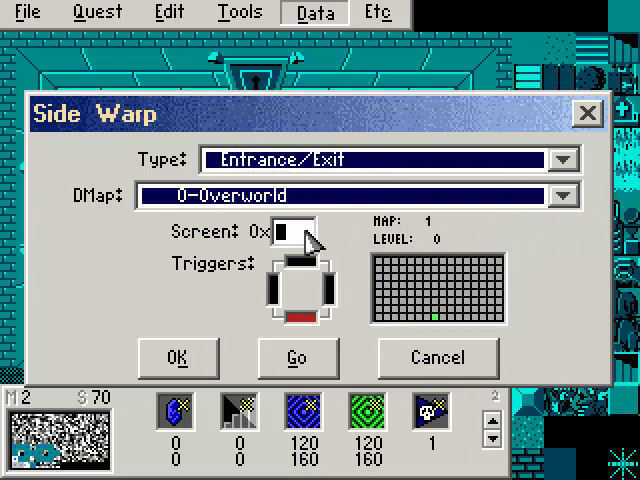
pyautogui.click(296, 356)
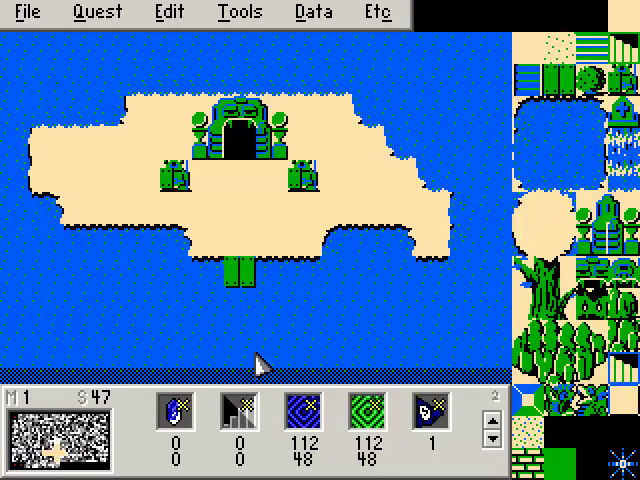
pyautogui.moveTo(224, 190)
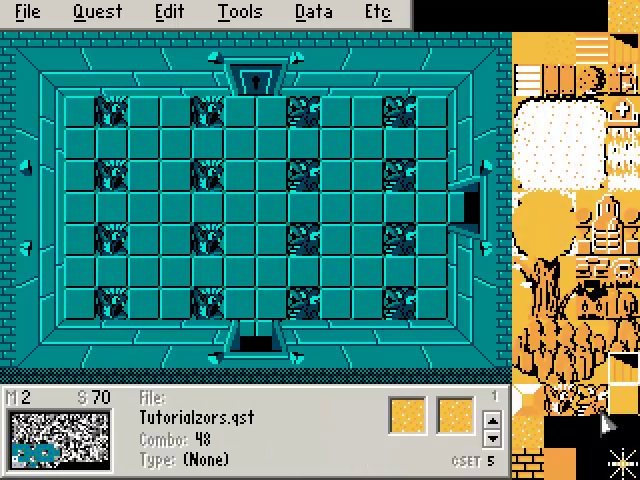
# - Save the quest as Tutorialzors after painting the block rows
pyautogui.click(248, 320)
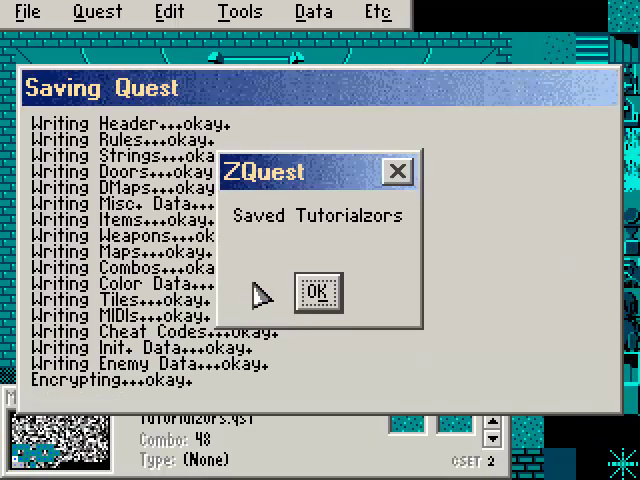
# - Dismiss the Saved Tutorialzors confirmation
pyautogui.click(318, 292)
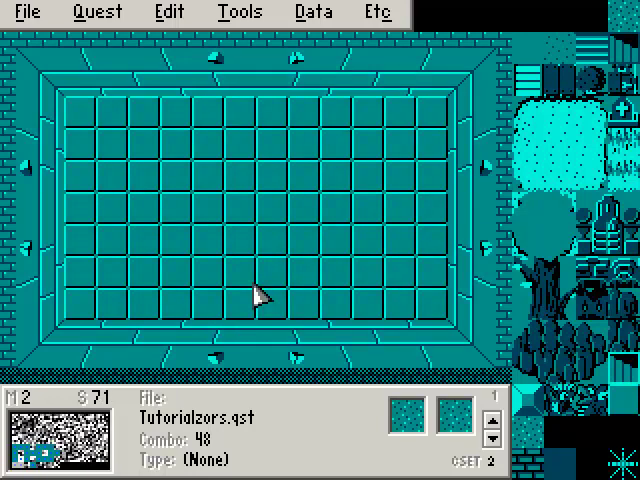
# - Choose a door type for the left wall slot in Tools > Doors
pyautogui.click(240, 12)
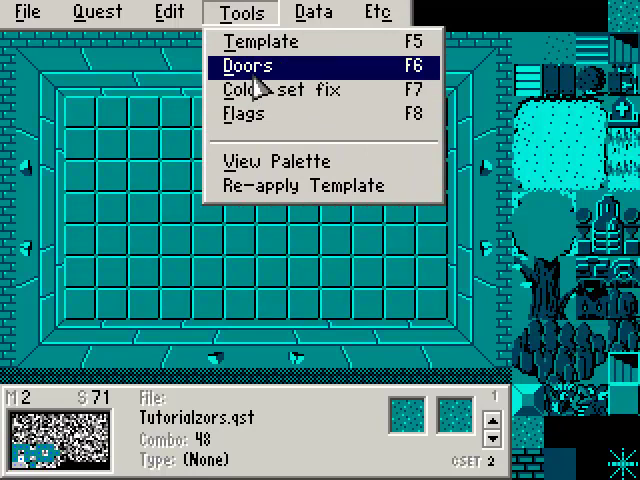
pyautogui.click(244, 64)
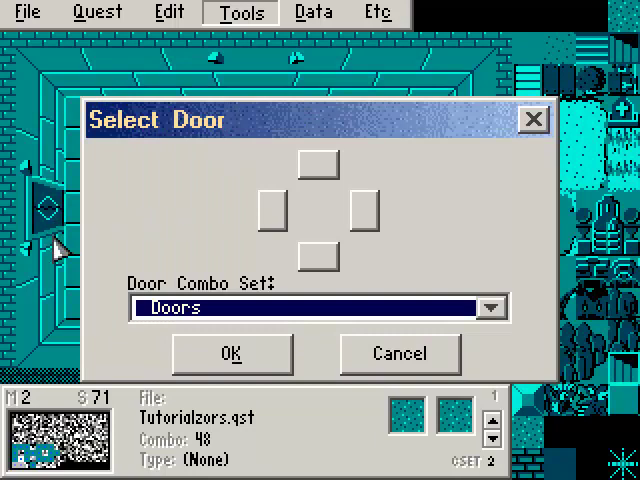
pyautogui.click(318, 164)
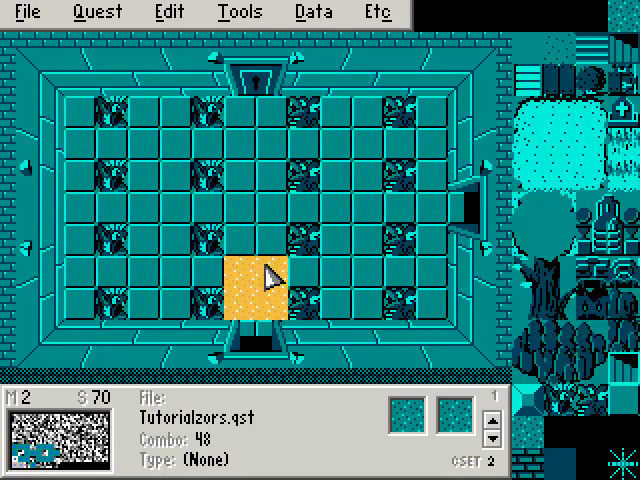
pyautogui.moveTo(270, 96)
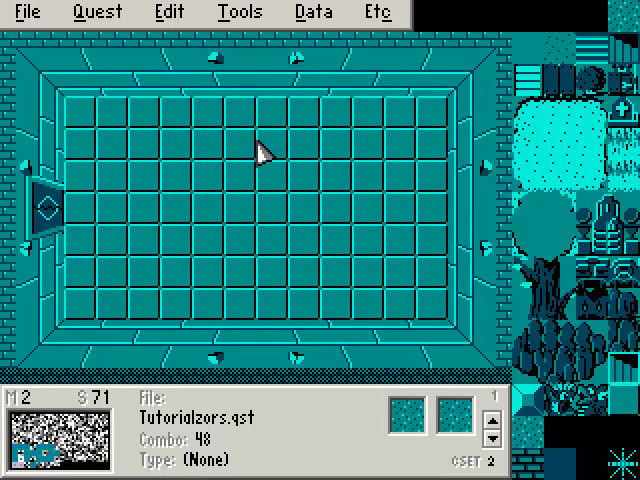
# - Place a key item in room 71 via Data > Item
pyautogui.click(316, 12)
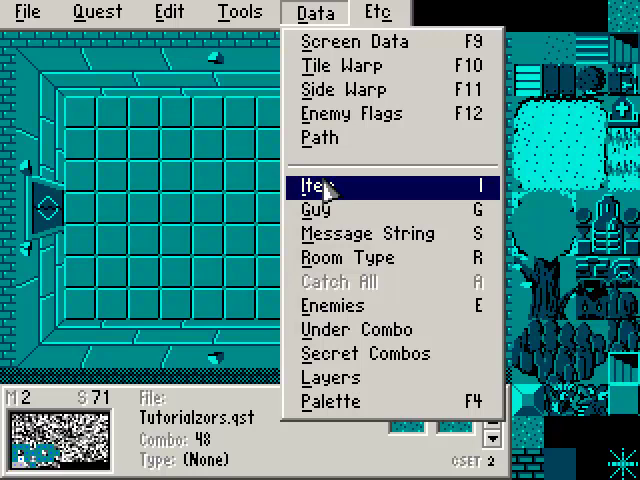
pyautogui.click(324, 188)
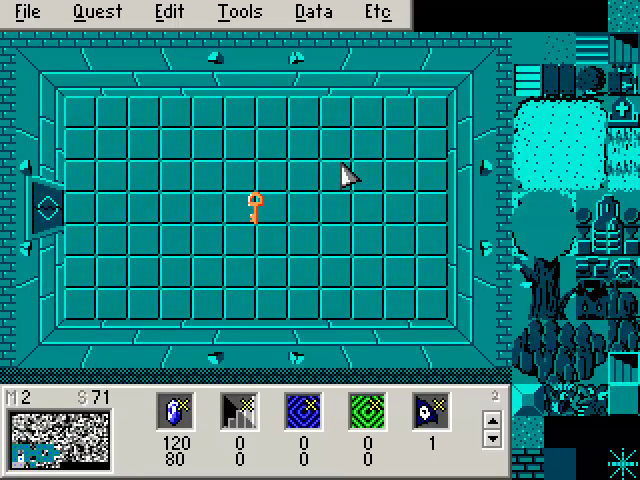
pyautogui.moveTo(90, 130)
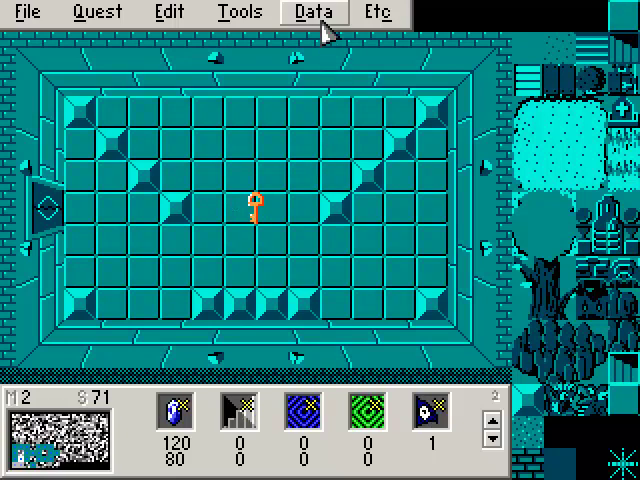
# - Tick Enemies->Item in Screen Data for room 71
pyautogui.click(314, 12)
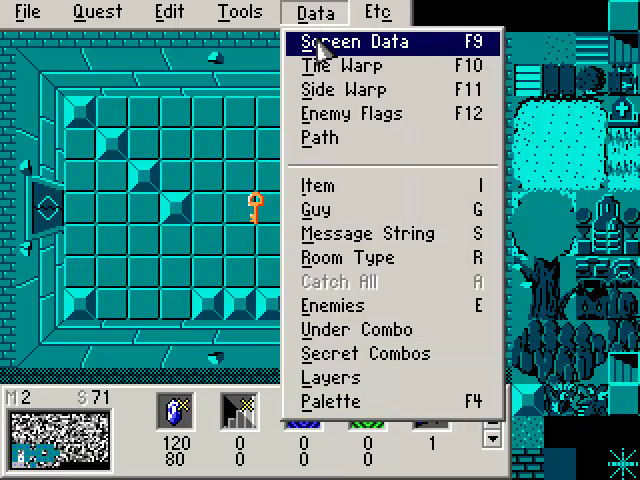
pyautogui.click(348, 44)
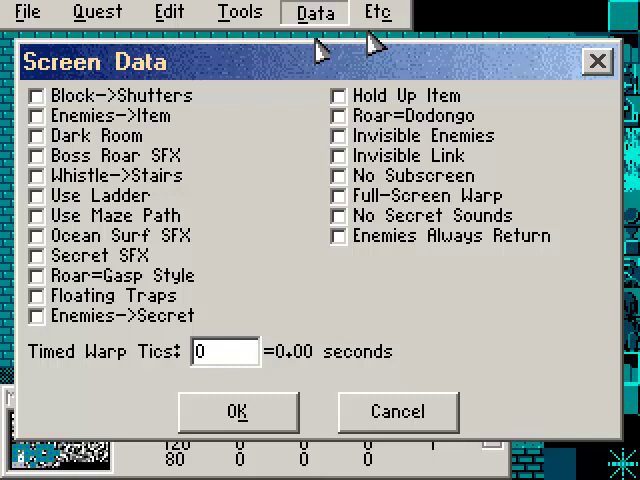
pyautogui.moveTo(308, 250)
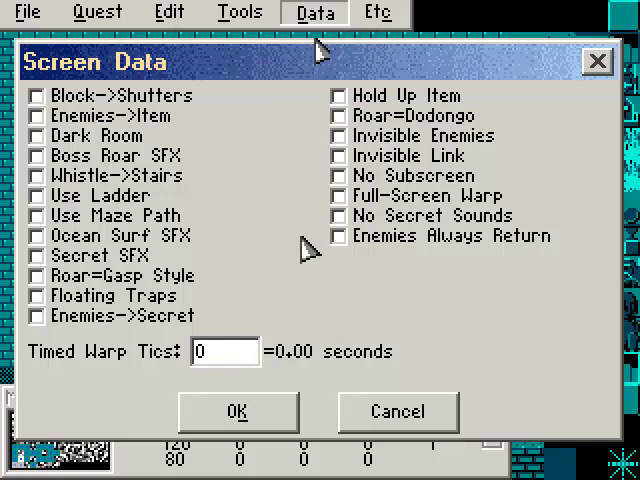
pyautogui.moveTo(284, 252)
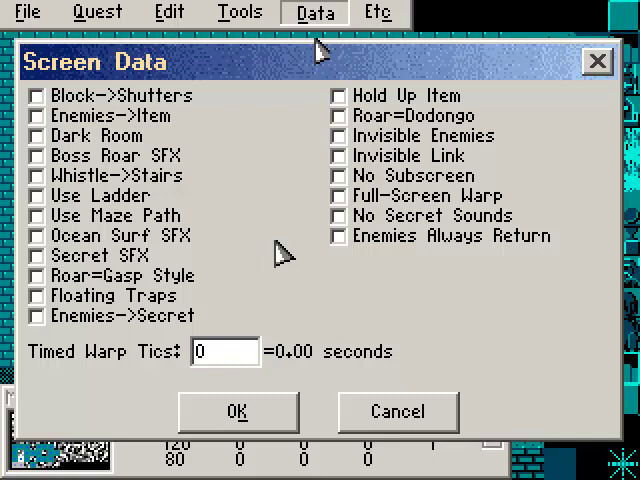
pyautogui.moveTo(180, 144)
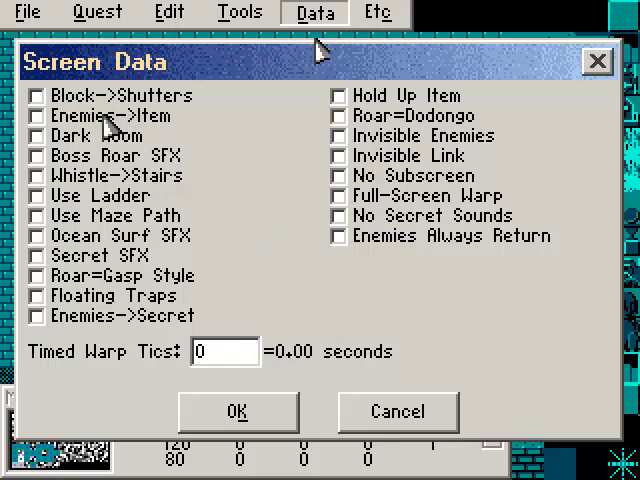
pyautogui.click(38, 116)
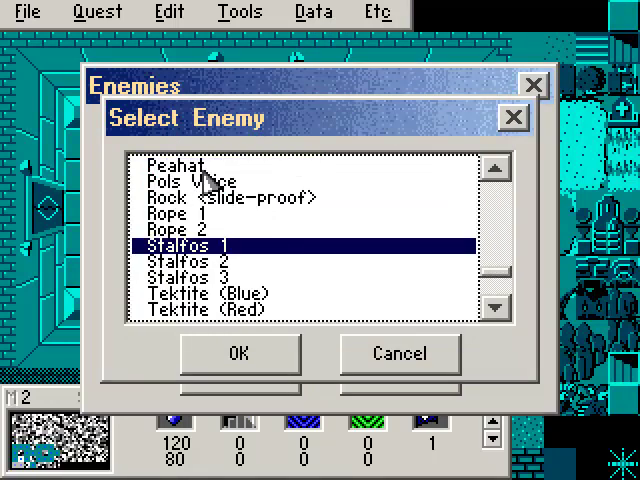
# - Accept Stalfos 1 as the room's enemies and save the quest again
pyautogui.click(240, 352)
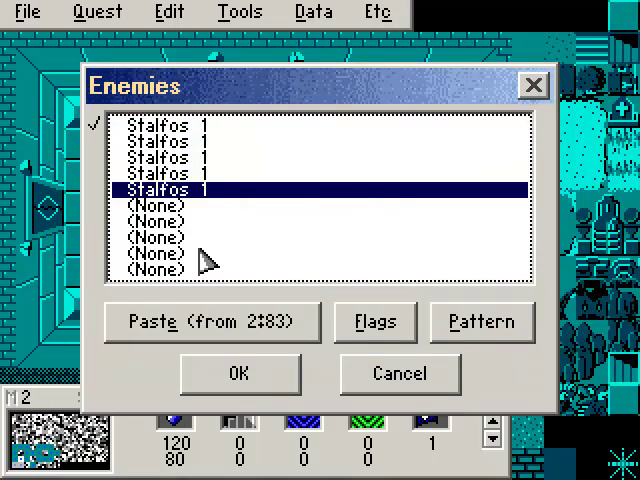
pyautogui.click(240, 372)
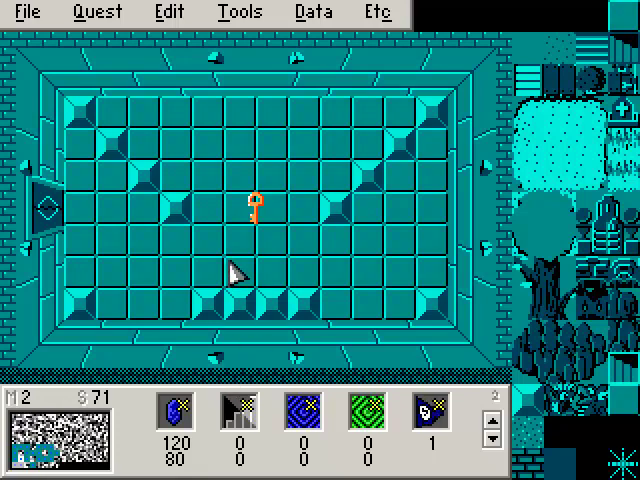
pyautogui.click(240, 12)
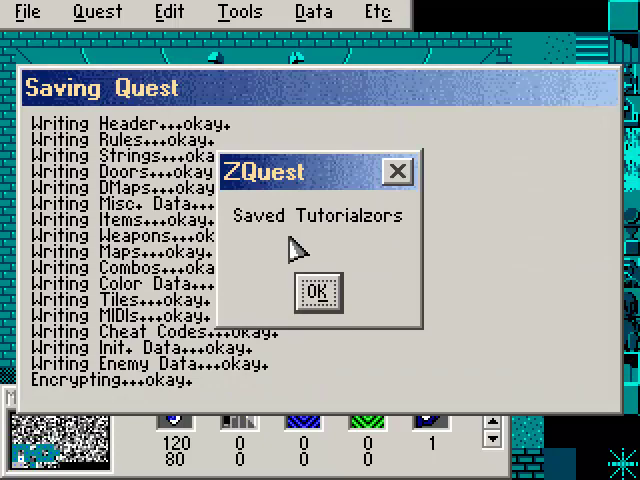
# - Dismiss the Saved Tutorialzors confirmation
pyautogui.click(318, 292)
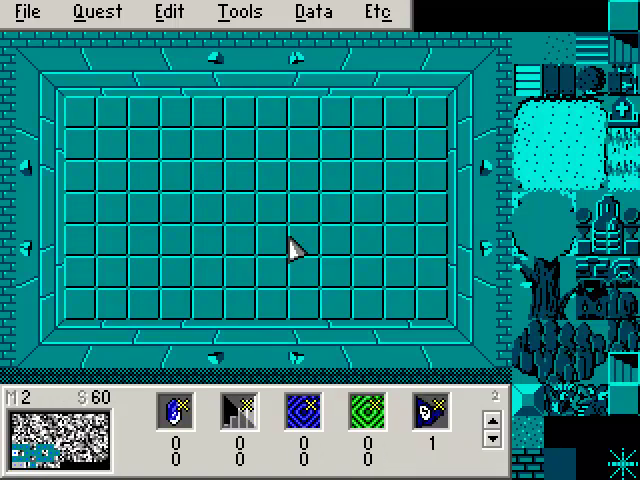
# - Bring up Quest > Init Data for the starting equipment
pyautogui.click(240, 12)
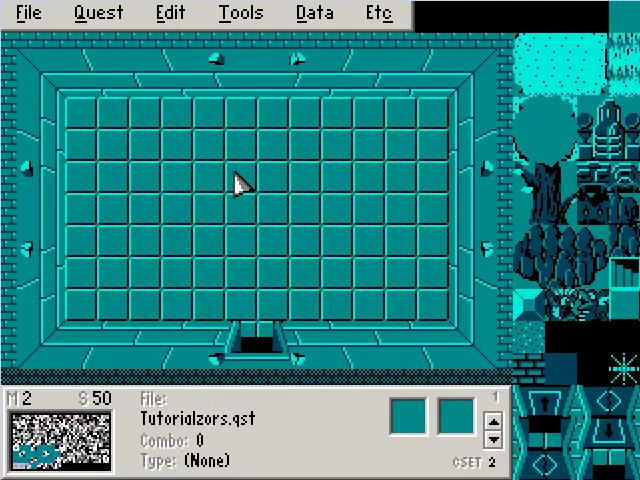
pyautogui.click(240, 12)
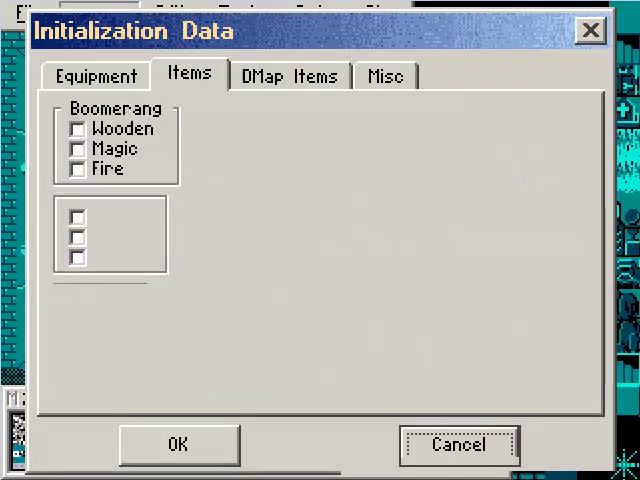
# - Review the Equipment, Items and Misc starting settings and confirm with OK
pyautogui.click(96, 76)
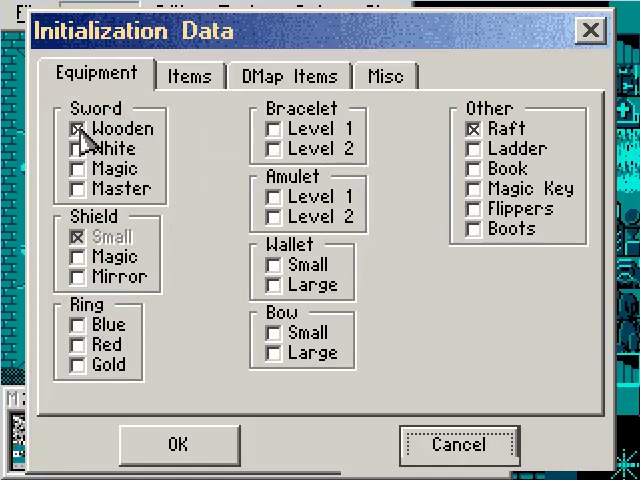
pyautogui.click(188, 76)
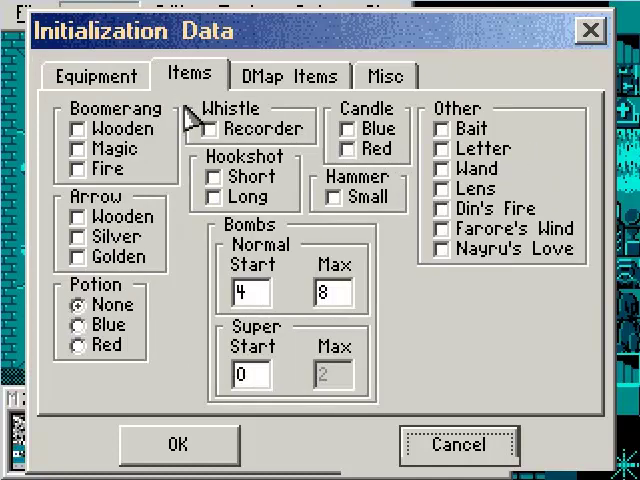
pyautogui.moveTo(344, 76)
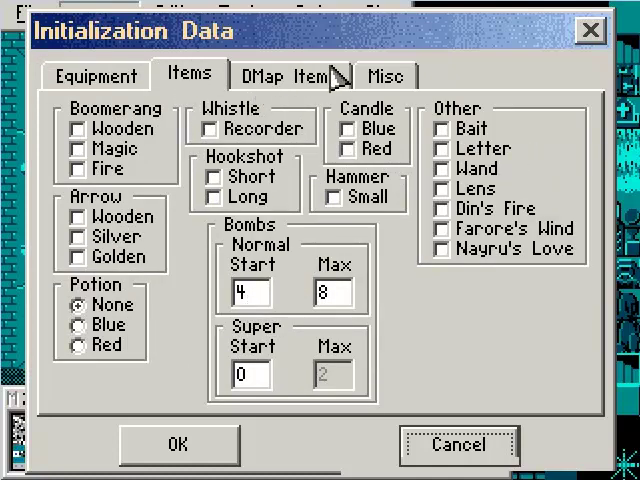
pyautogui.click(388, 76)
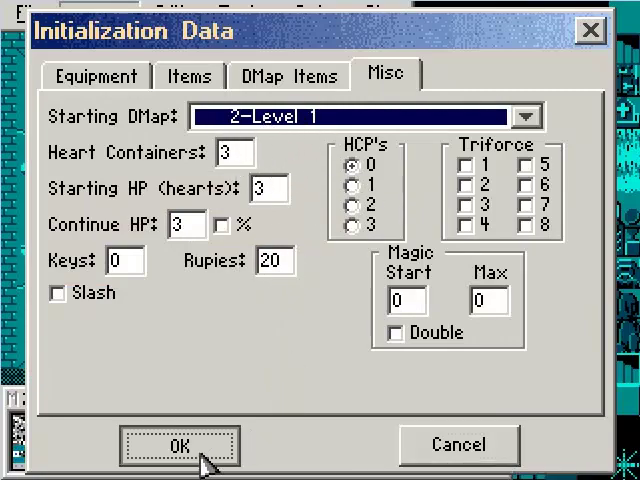
pyautogui.click(178, 444)
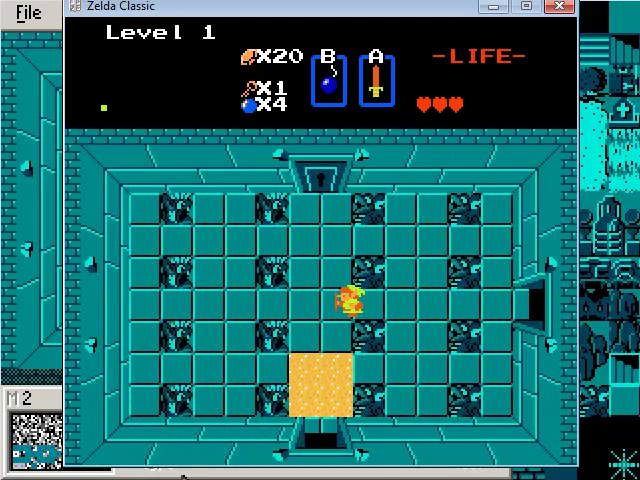
# - Walk Link through the remaining Level 1 rooms, out onto Hyrule Field, and bring up the reset prompt
pyautogui.press('Up')
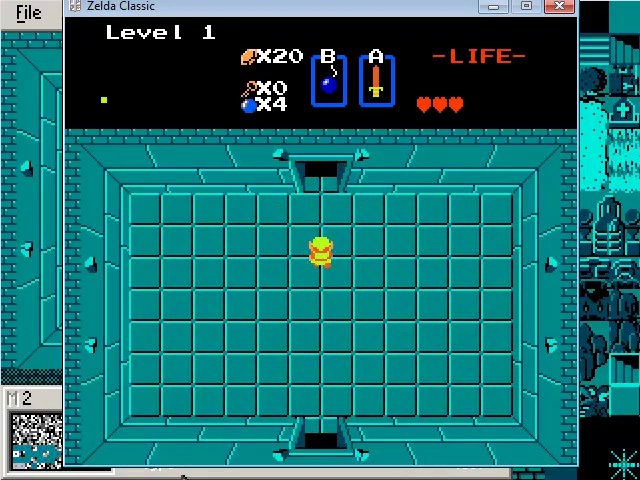
pyautogui.press('Up')
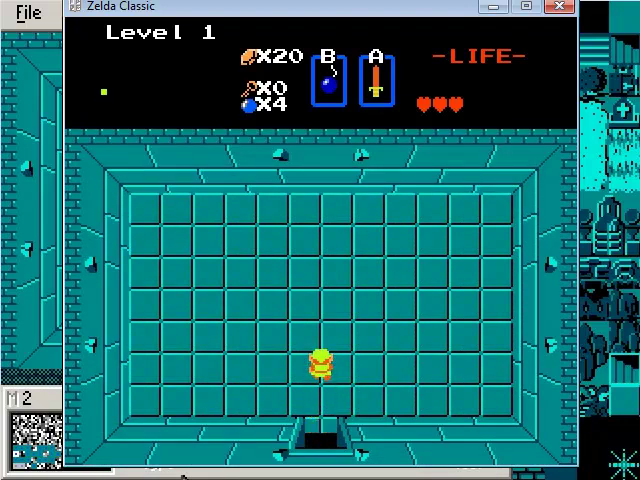
pyautogui.press('Up')
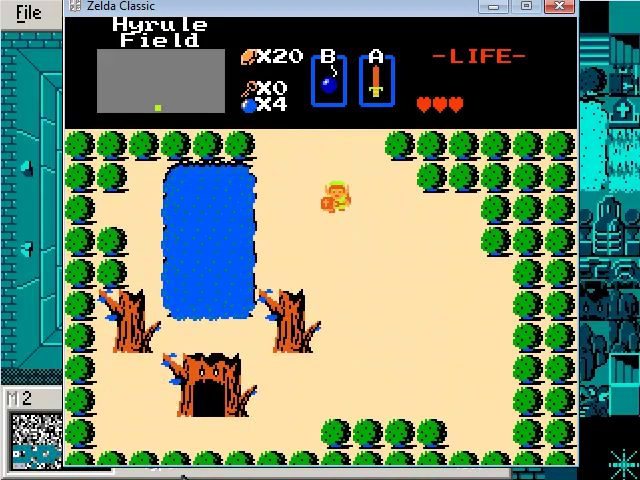
pyautogui.press('Down')
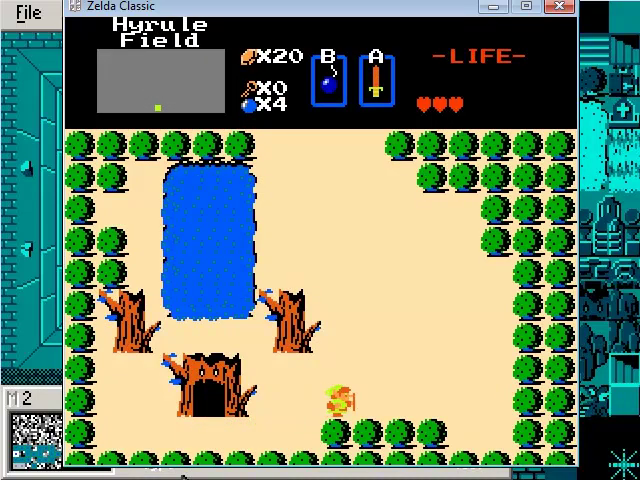
pyautogui.press('Up')
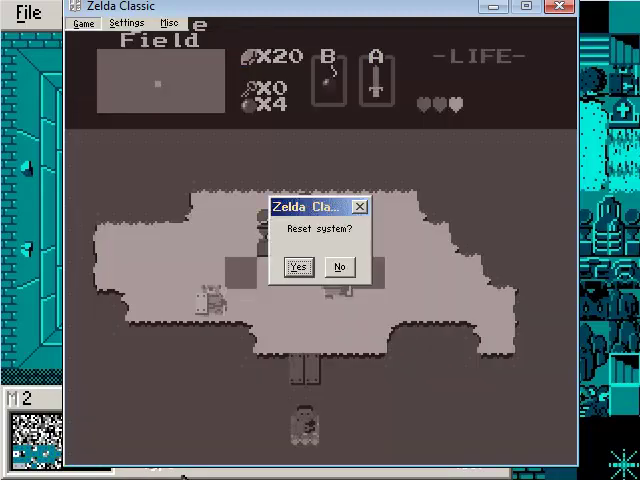
# - Confirm ending the playtest and bring up screen 47's data options in ZQuest
pyautogui.click(296, 268)
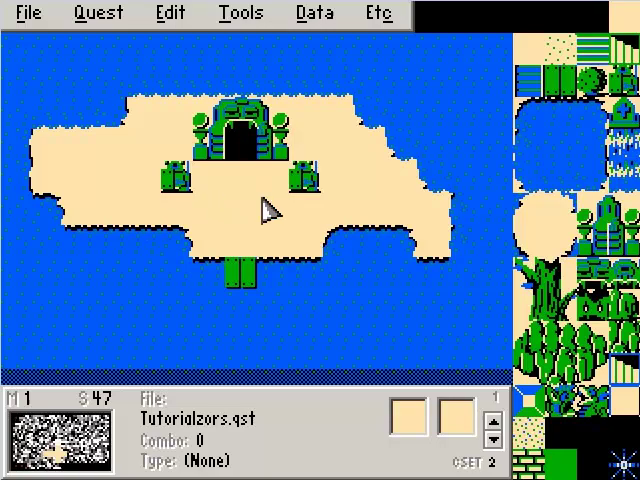
pyautogui.click(316, 12)
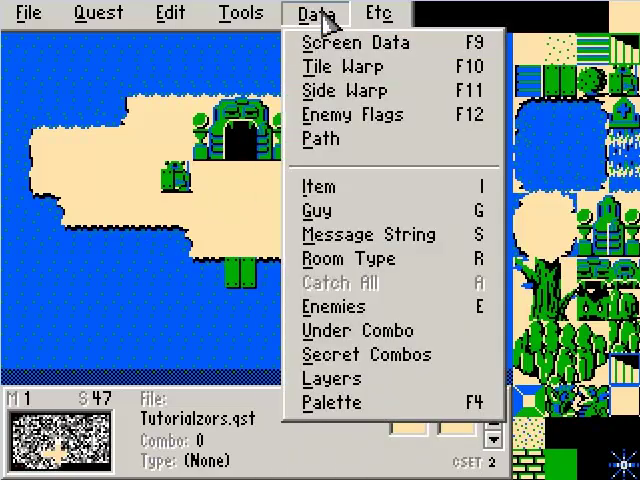